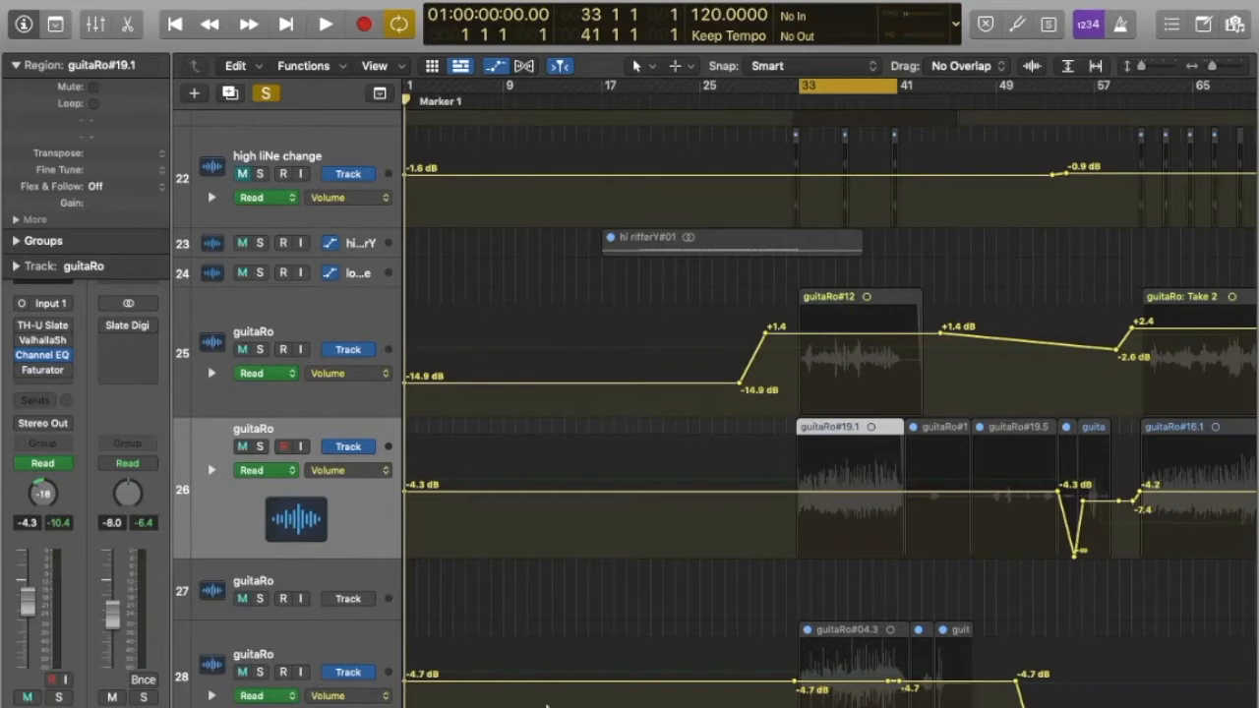
Start playback of the arranged song through the electric guitar tracks.
left_click(325, 25)
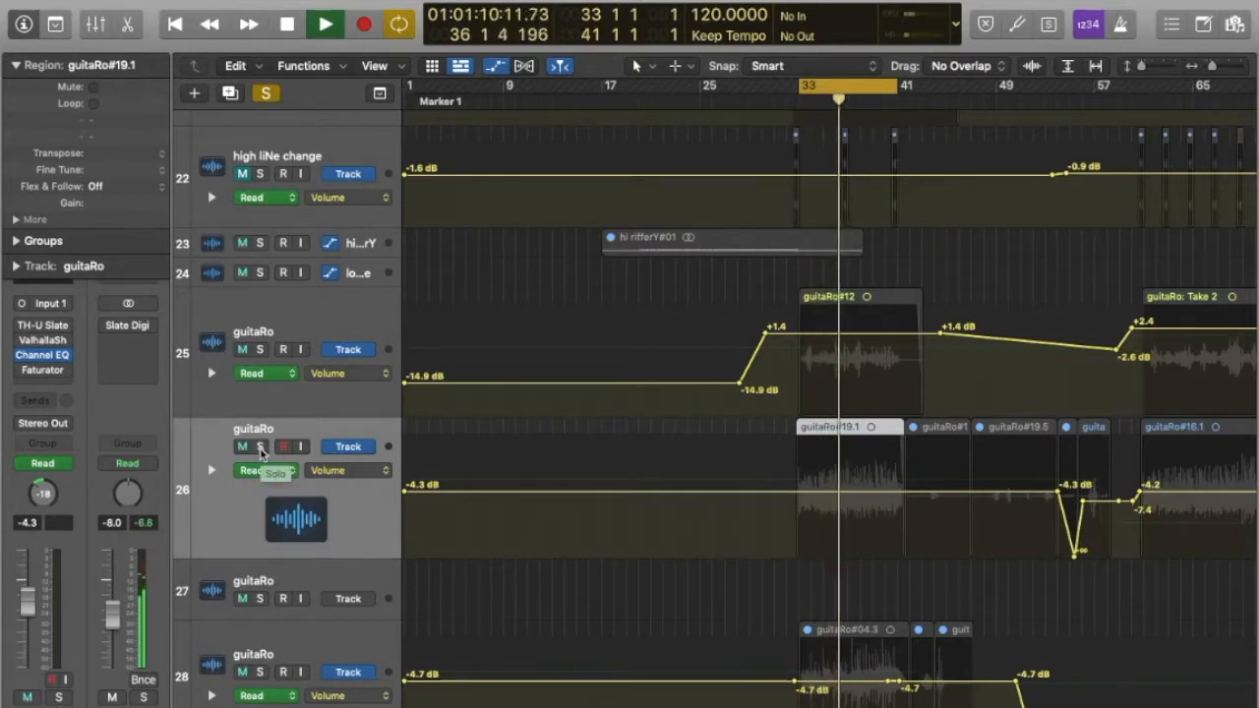
Stop playback near bar 41 and show the mixer with all channel strips.
left_click(259, 446)
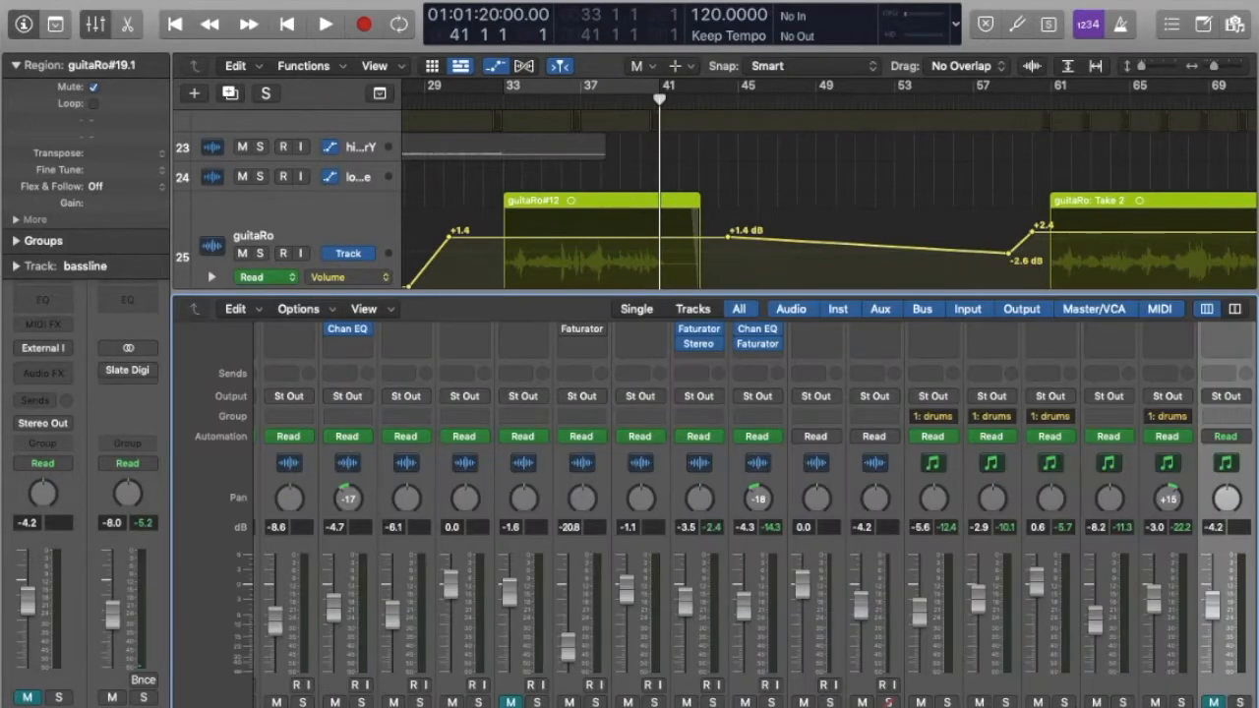
Hide the mixer, resume playback around bar 61, and scroll down to the bass and guitar tracks.
left_click(324, 24)
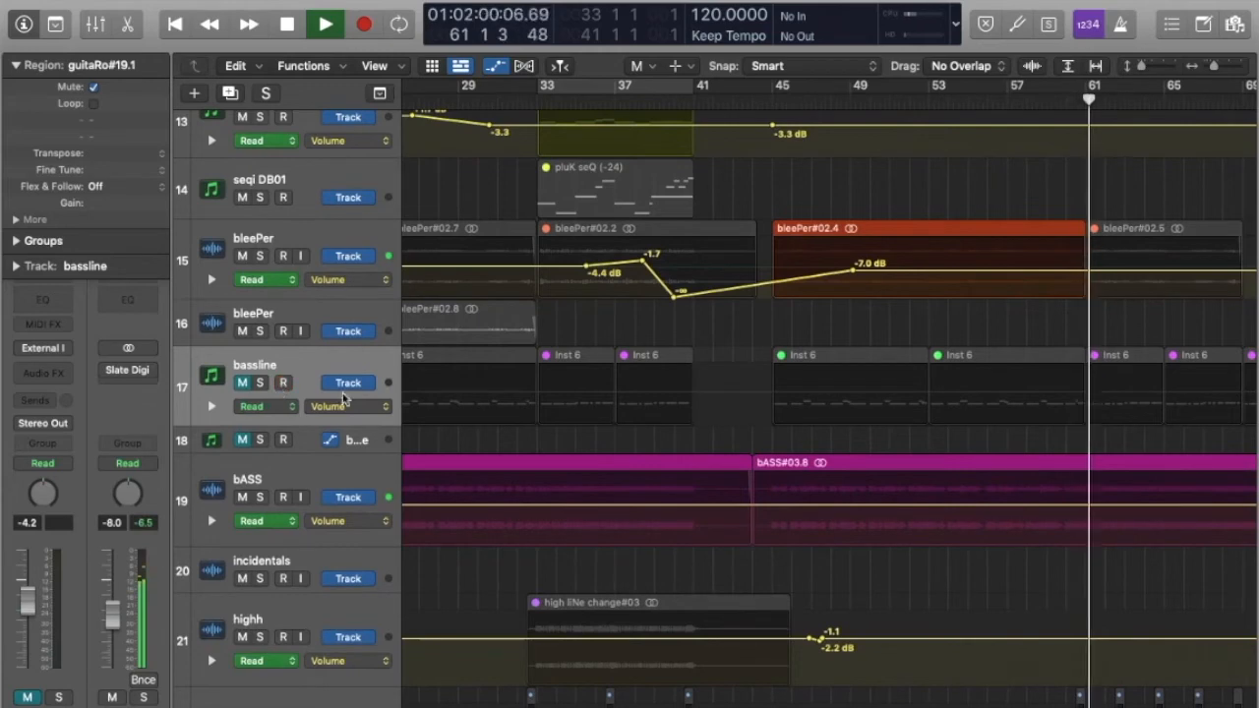
scroll("down", 3)
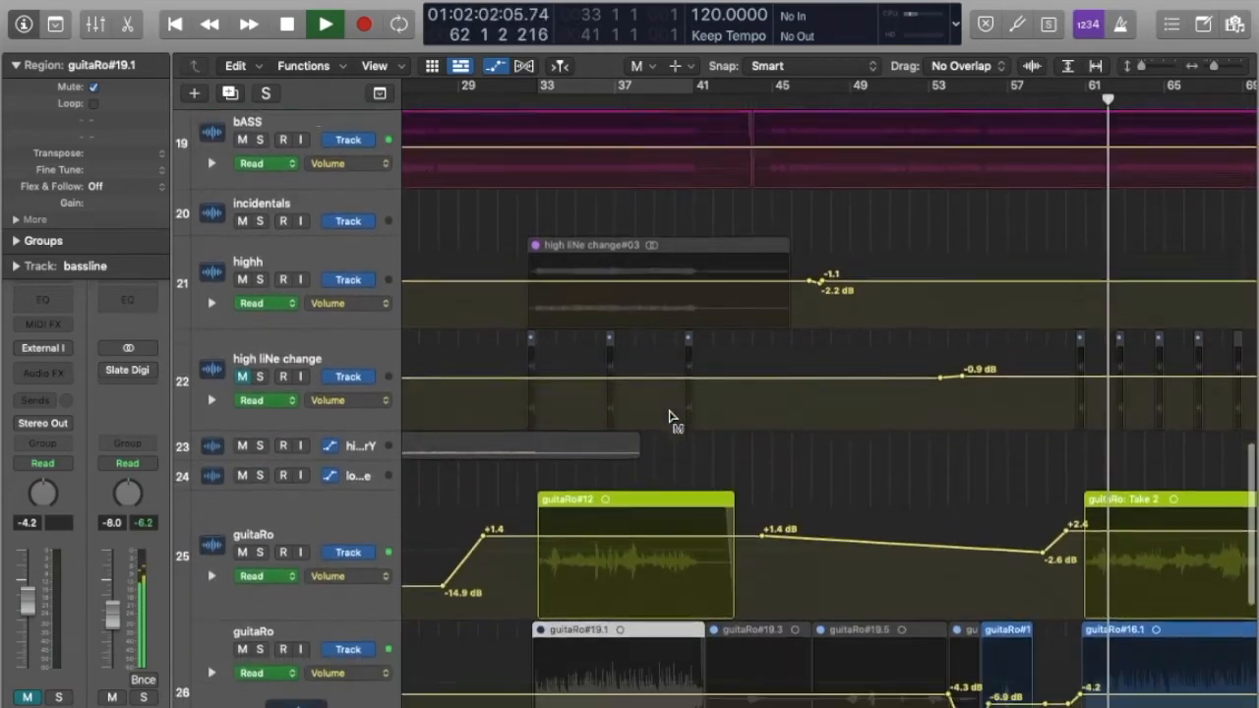